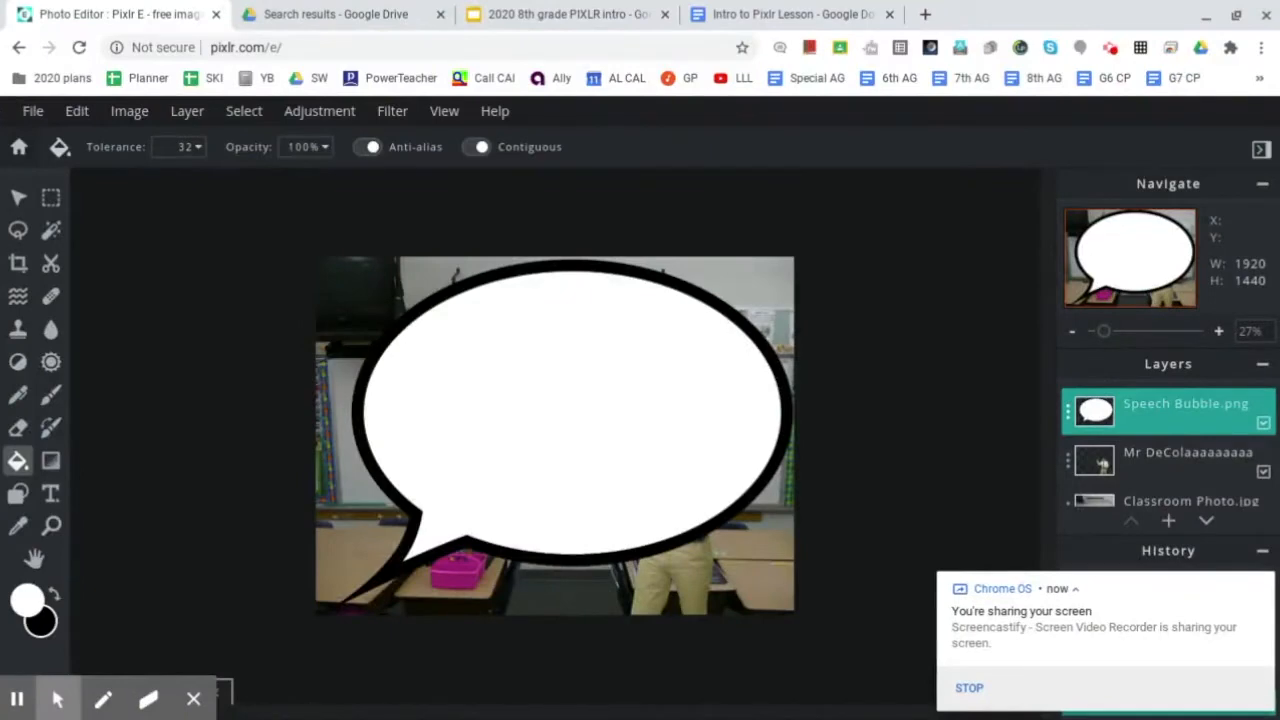
mouse_move(860, 399)
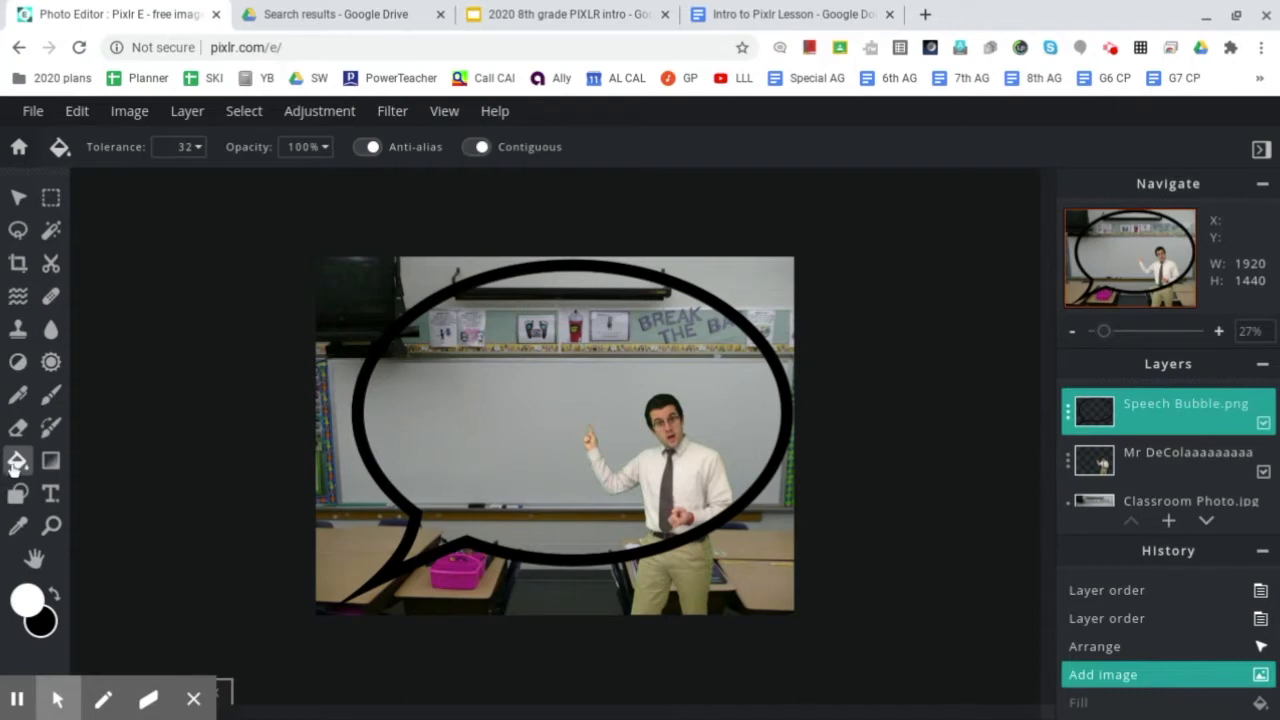
mouse_move(18, 461)
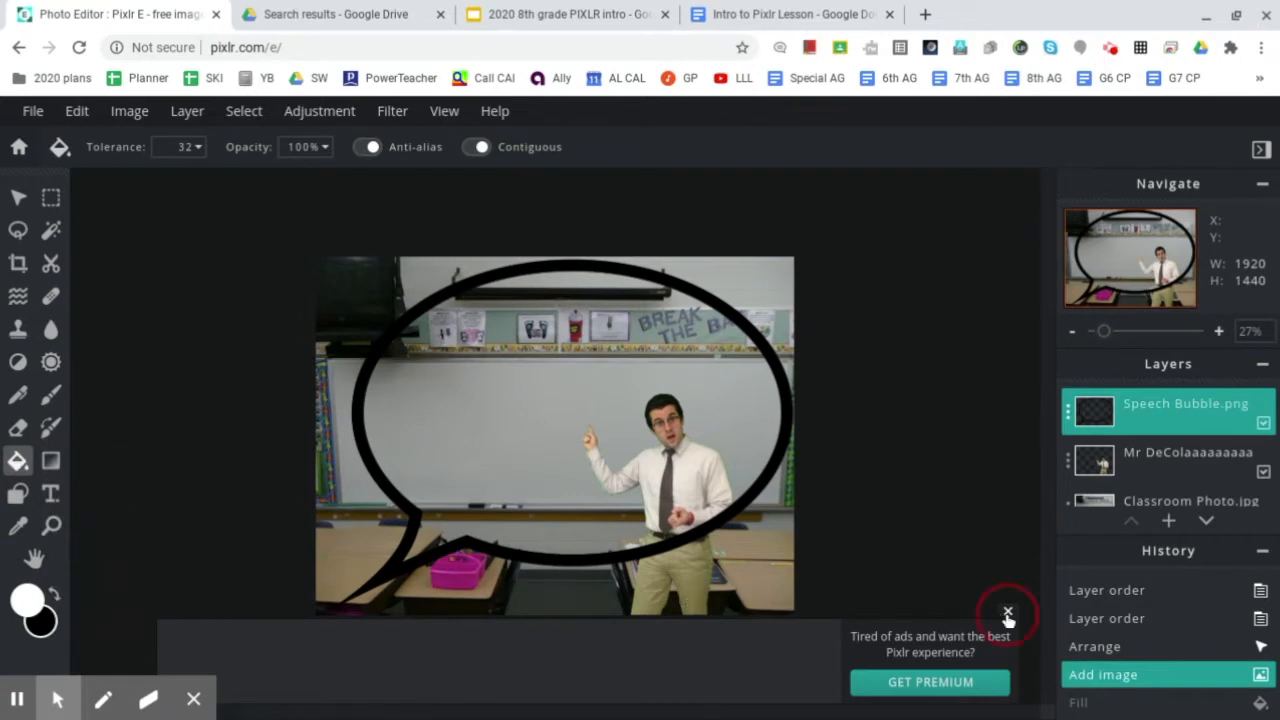
Dismiss the 'Get Premium' ad banner at the bottom of the editor.
left_click(1007, 613)
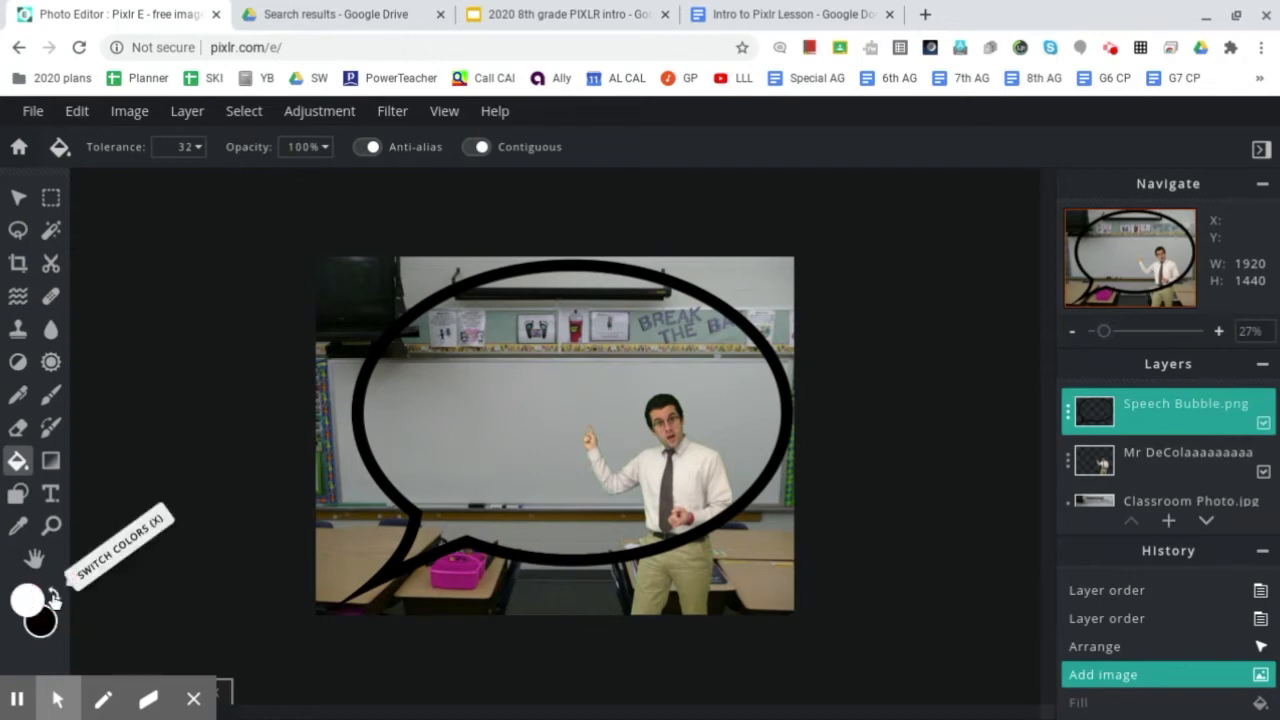
mouse_move(500, 392)
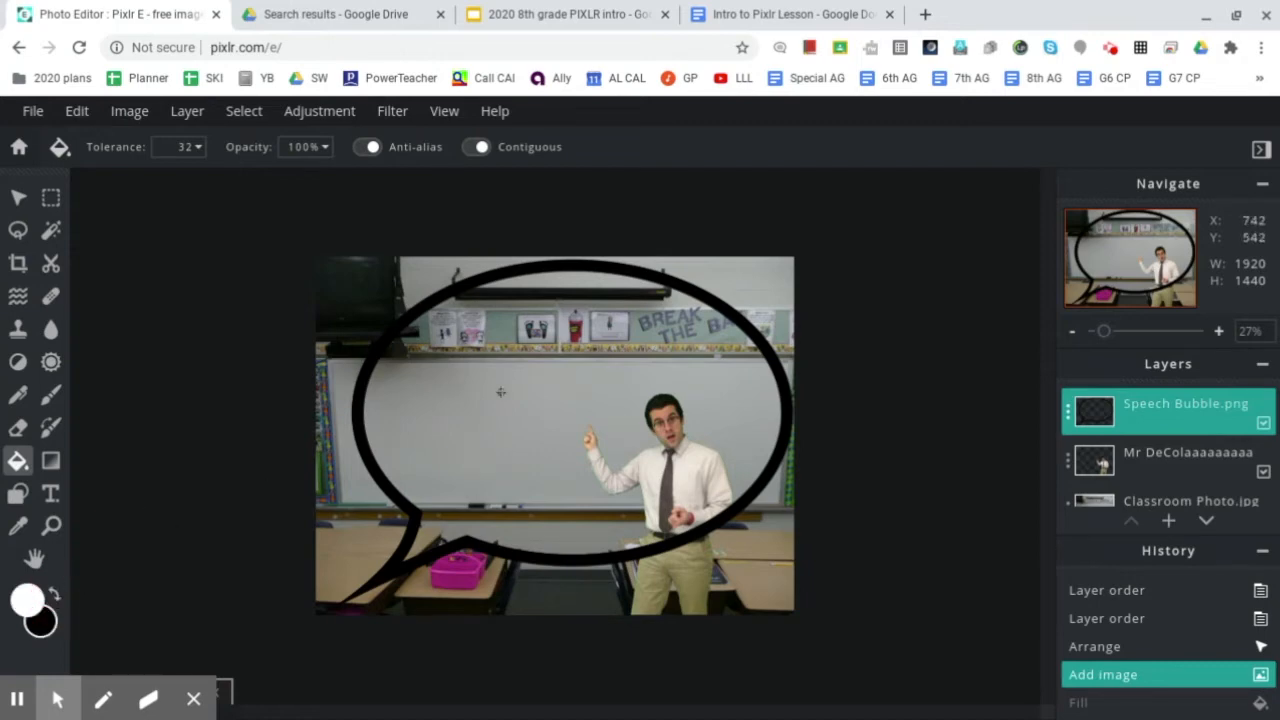
Fill the speech bubble's interior solid white with the Fill tool.
left_click(500, 390)
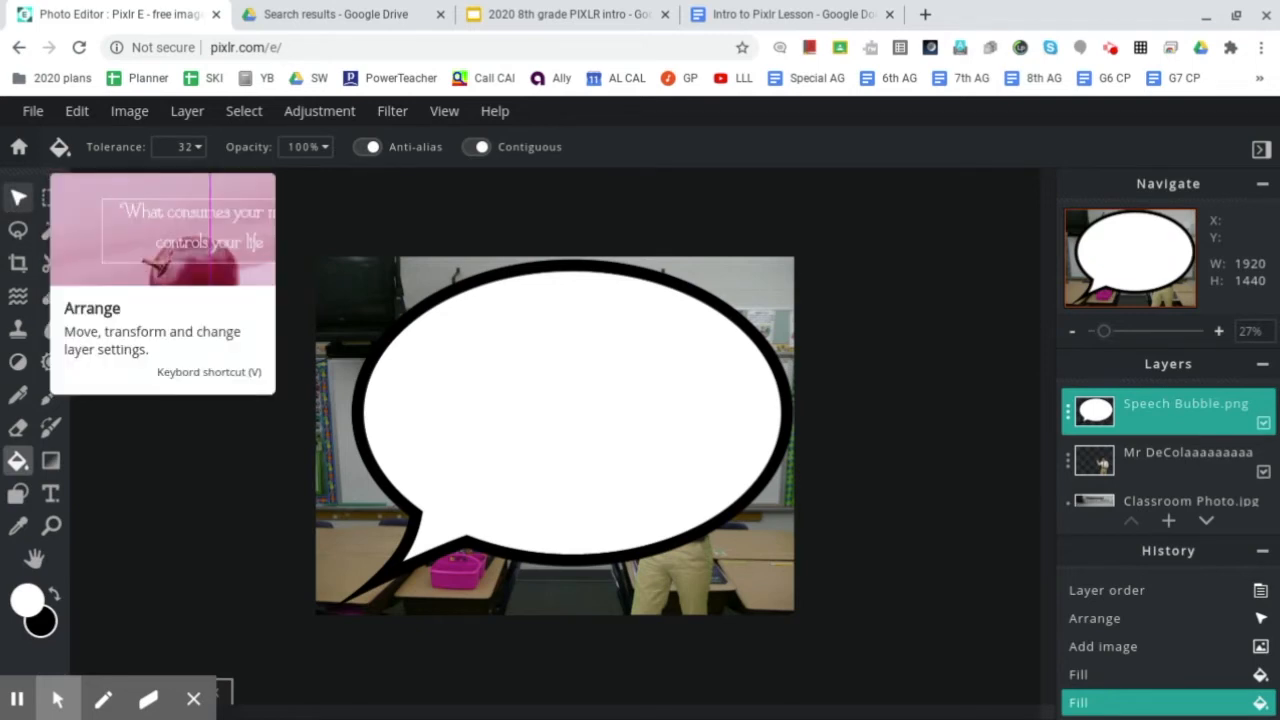
Shrink the speech bubble to about half size with the Arrange tool, keeping it level.
left_click(17, 197)
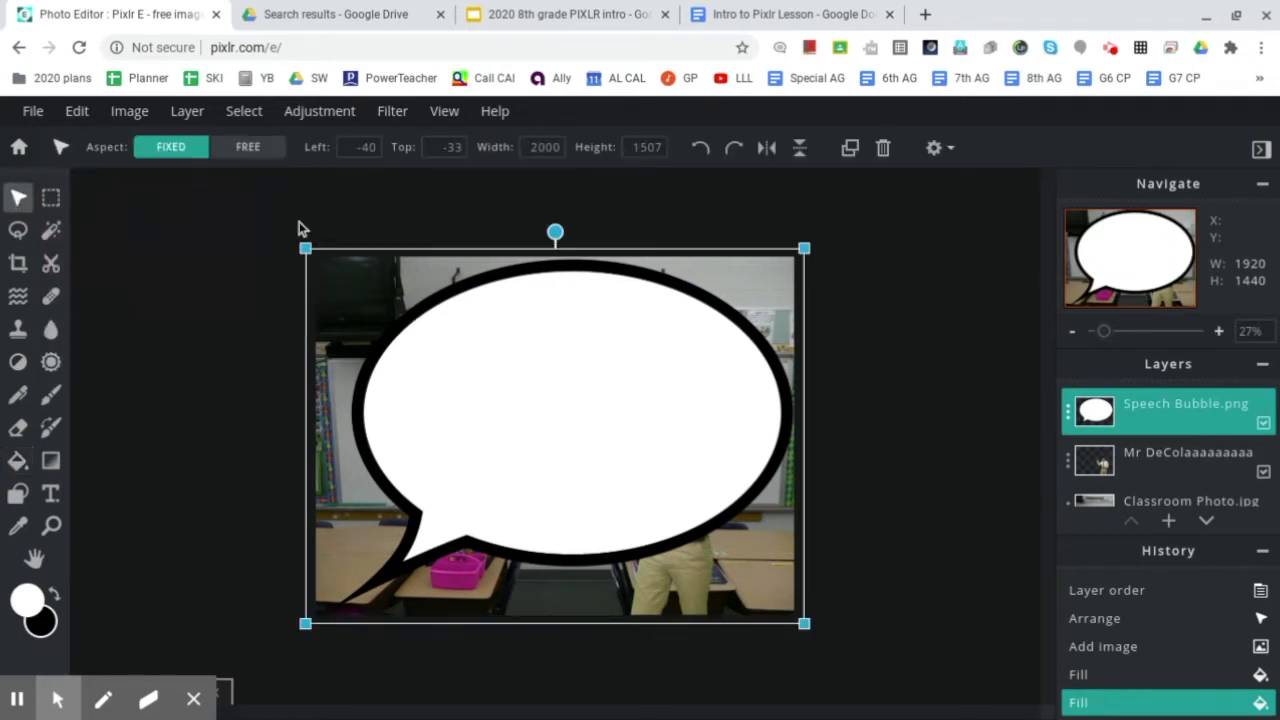
left_click_drag(305, 248, 335, 278)
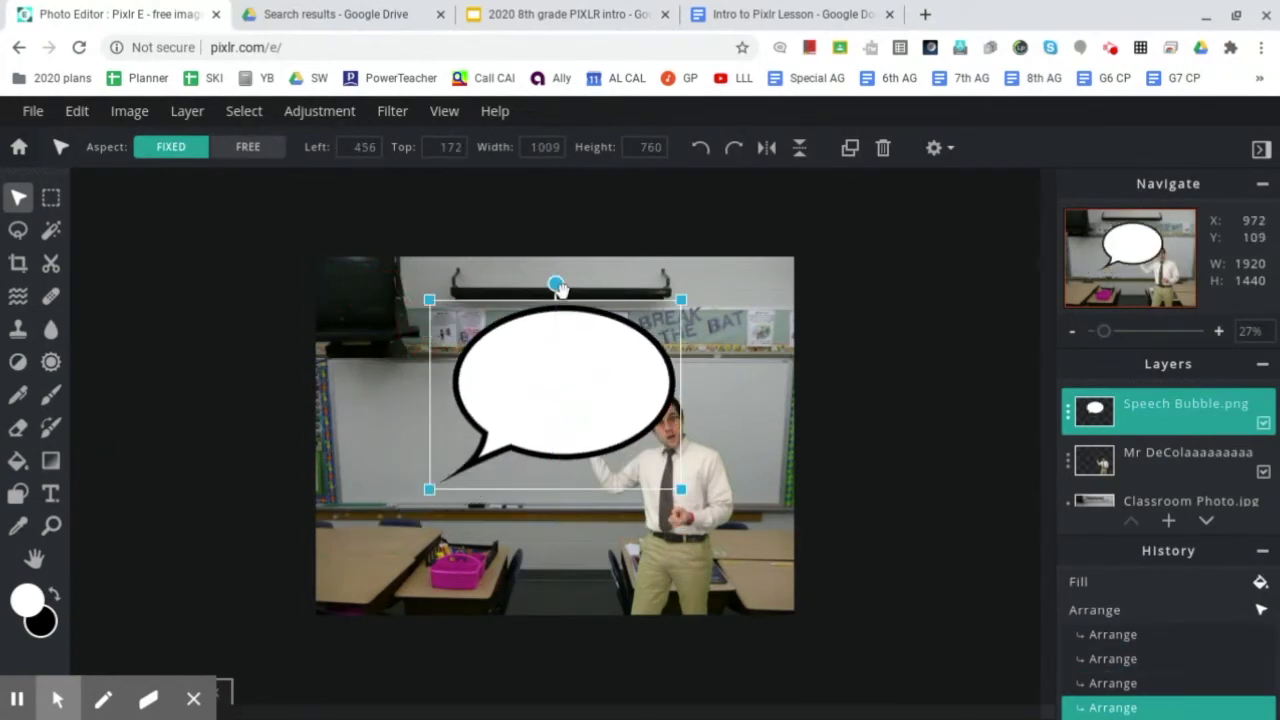
left_click_drag(557, 283, 530, 290)
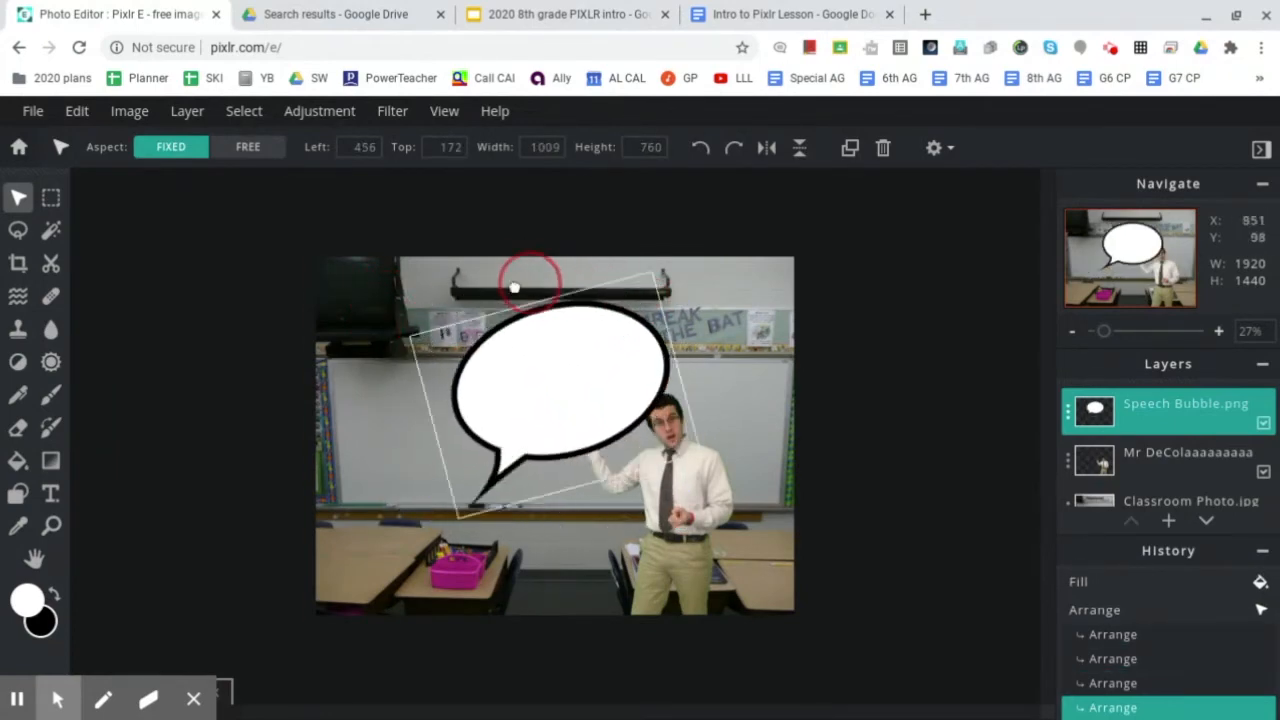
left_click_drag(530, 285, 365, 450)
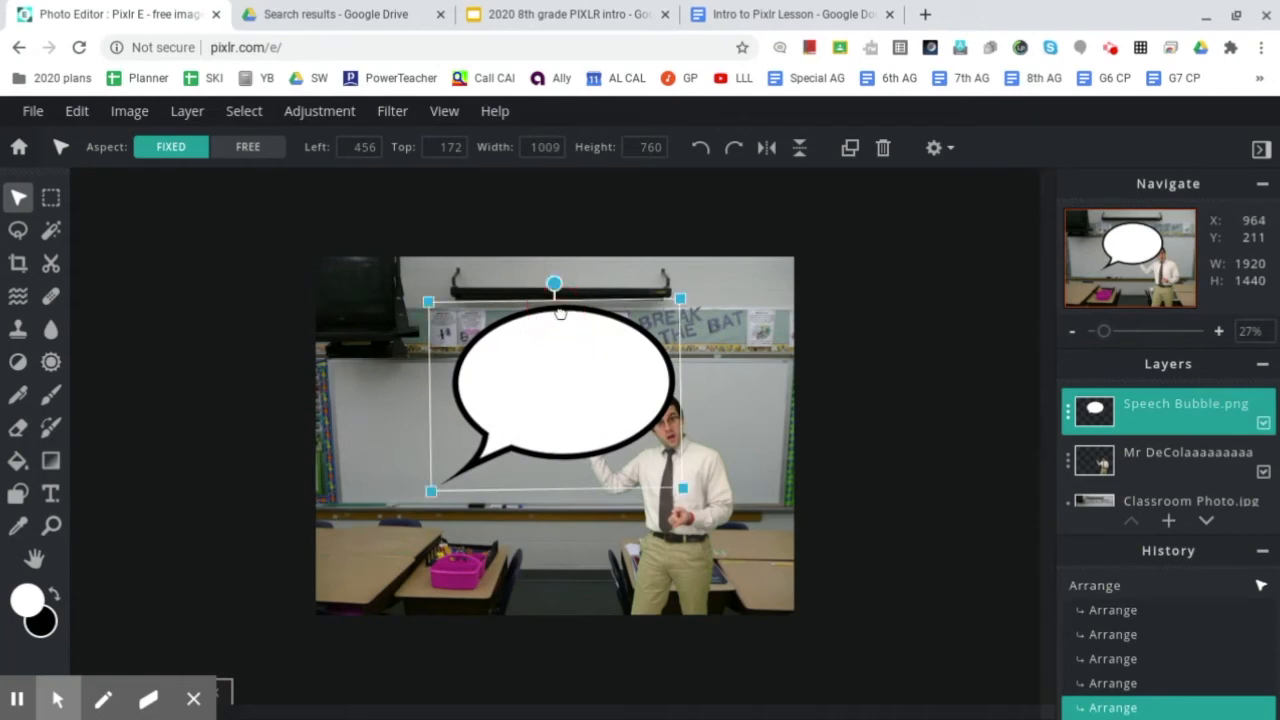
mouse_move(767, 148)
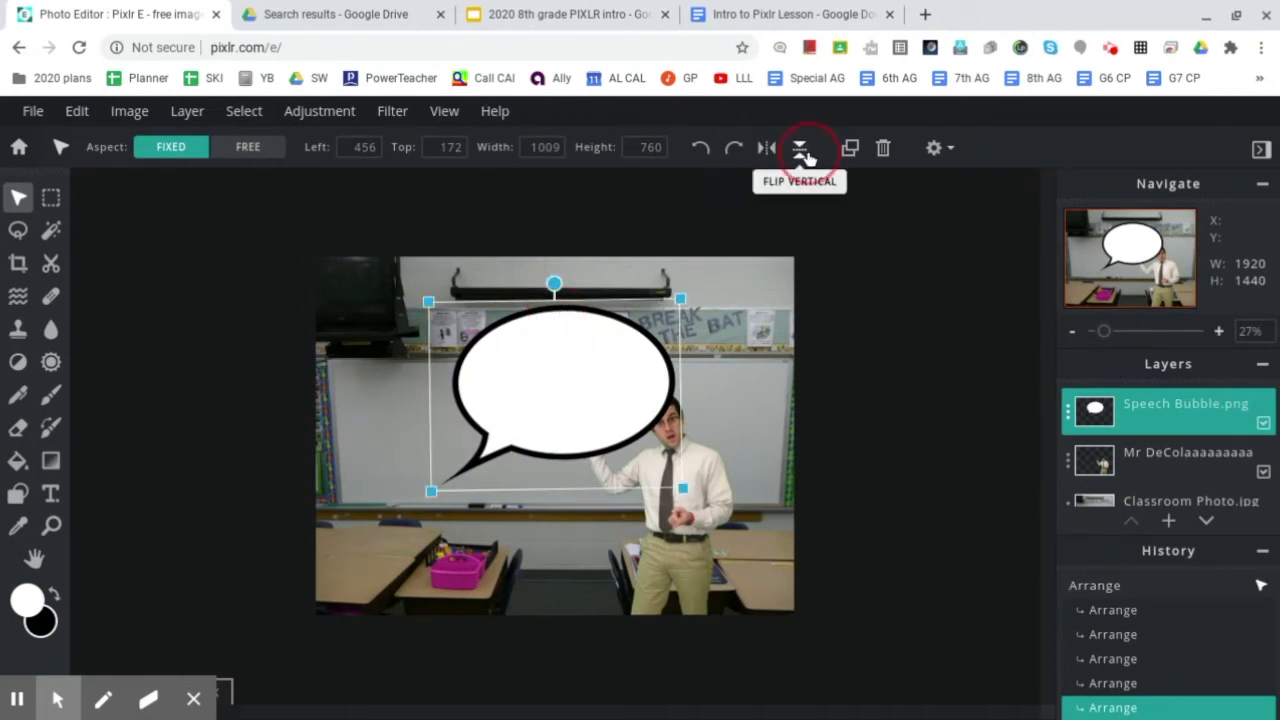
Flip the bubble horizontally so its tail points right and move it beside the teacher's head.
left_click(799, 147)
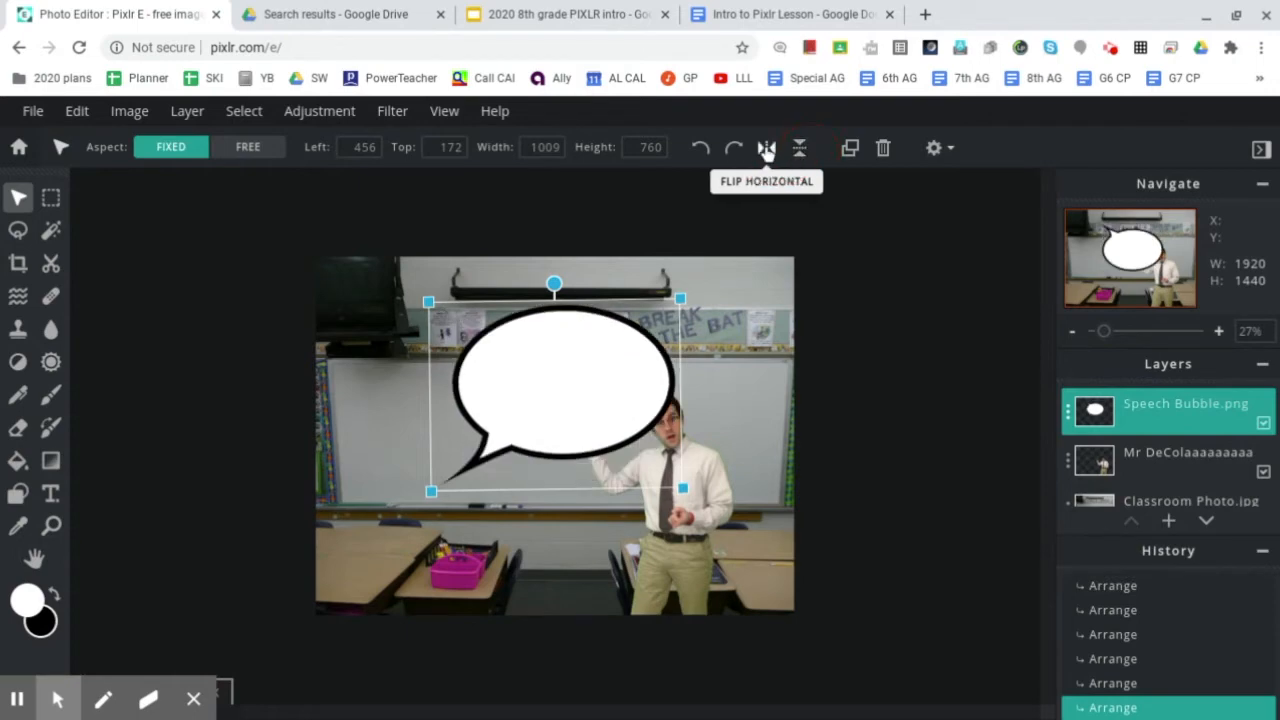
left_click(766, 147)
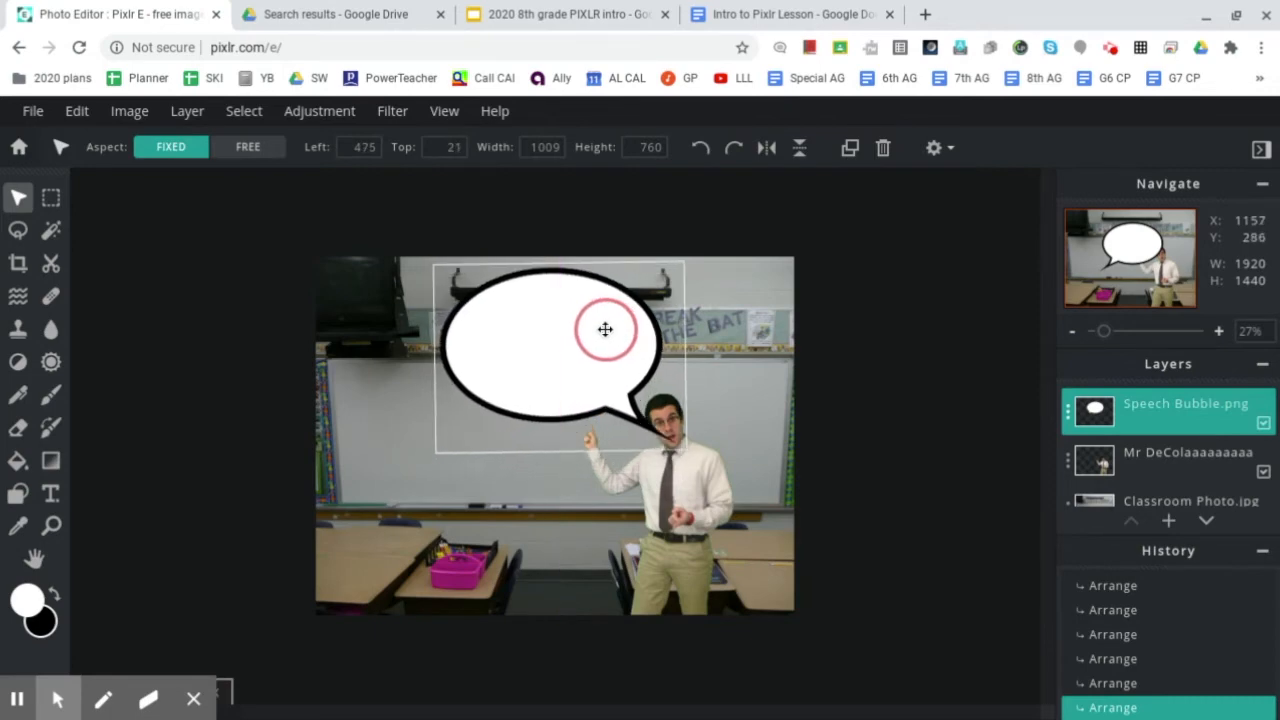
left_click_drag(605, 330, 480, 300)
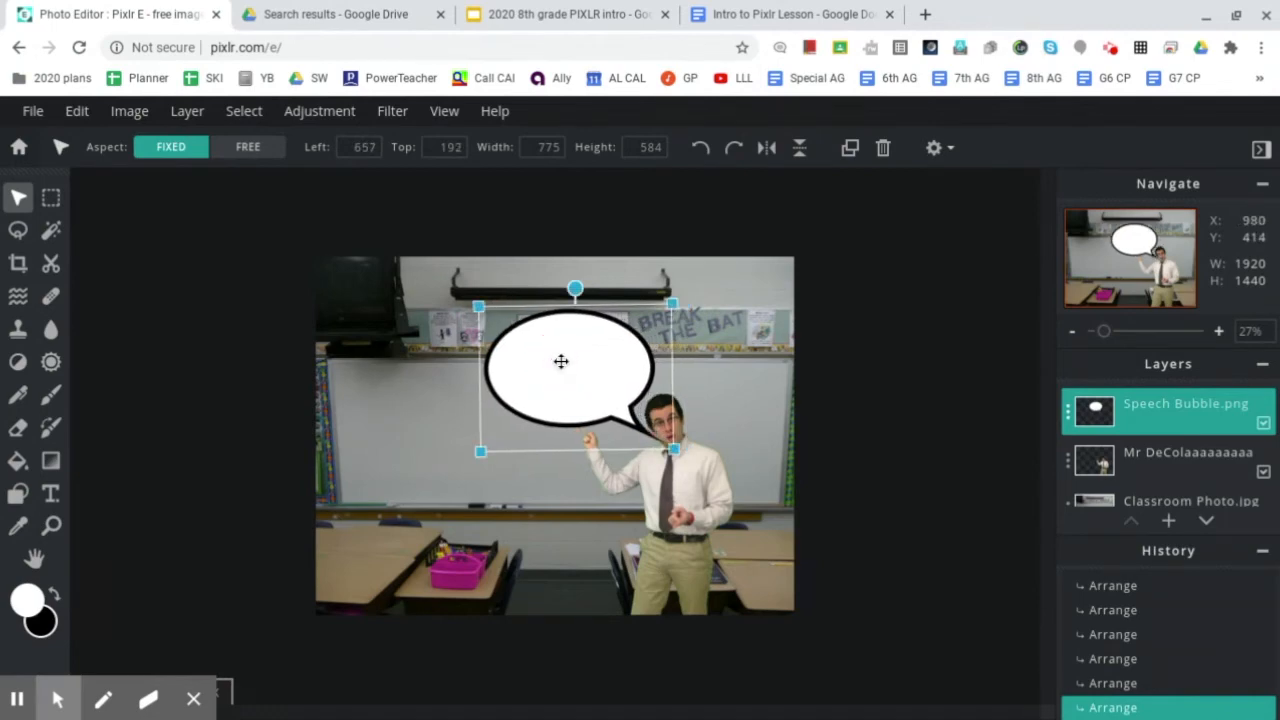
mouse_move(883, 440)
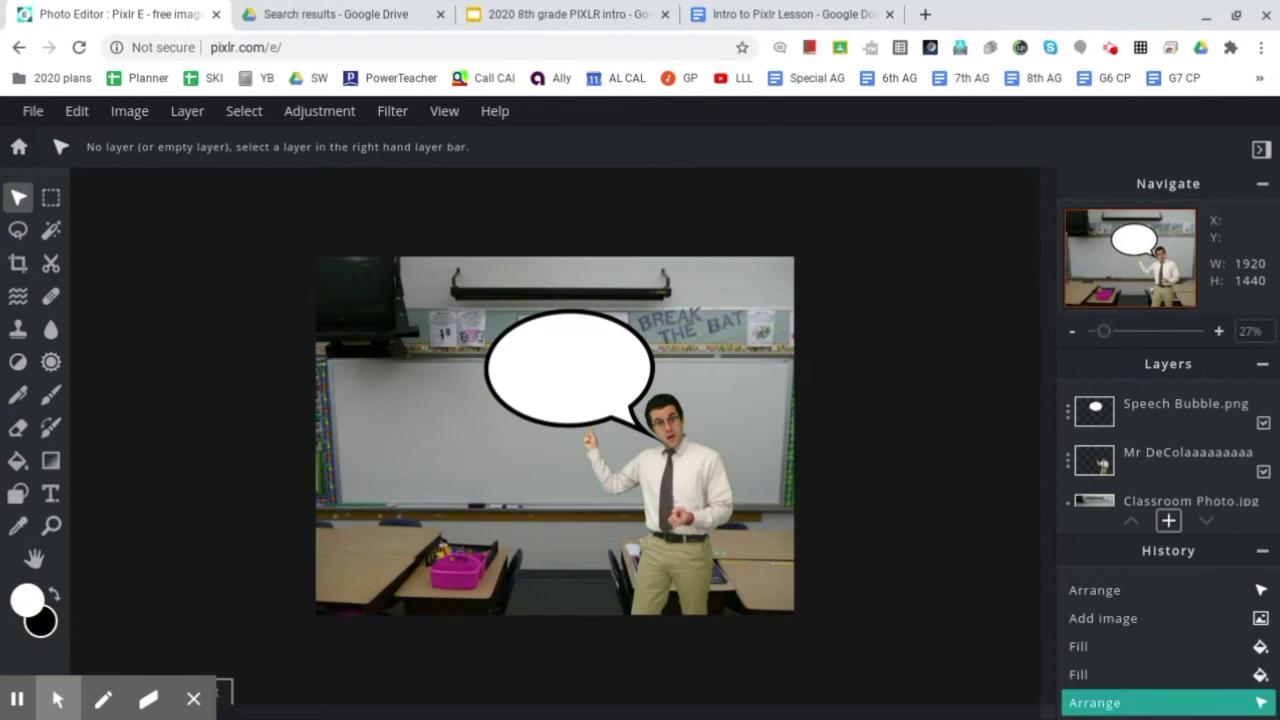
Add a new text layer with placeholder text onto the classroom photo.
left_click(1167, 520)
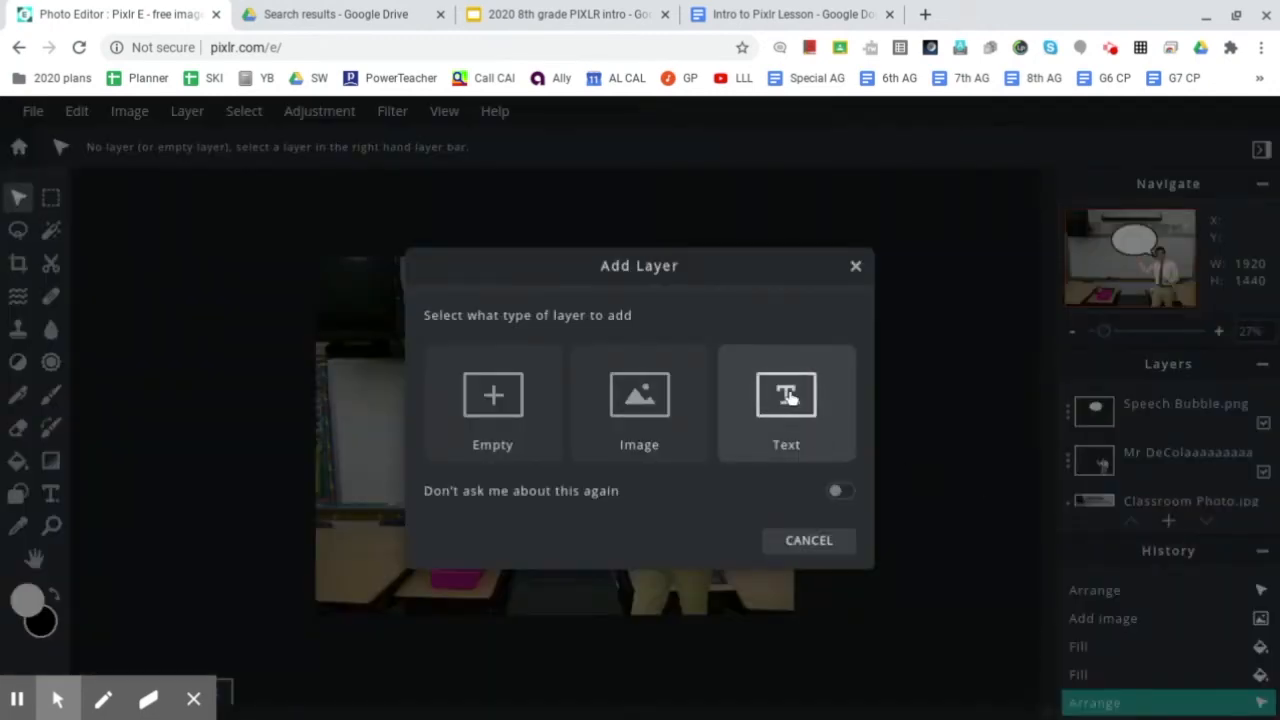
left_click(786, 394)
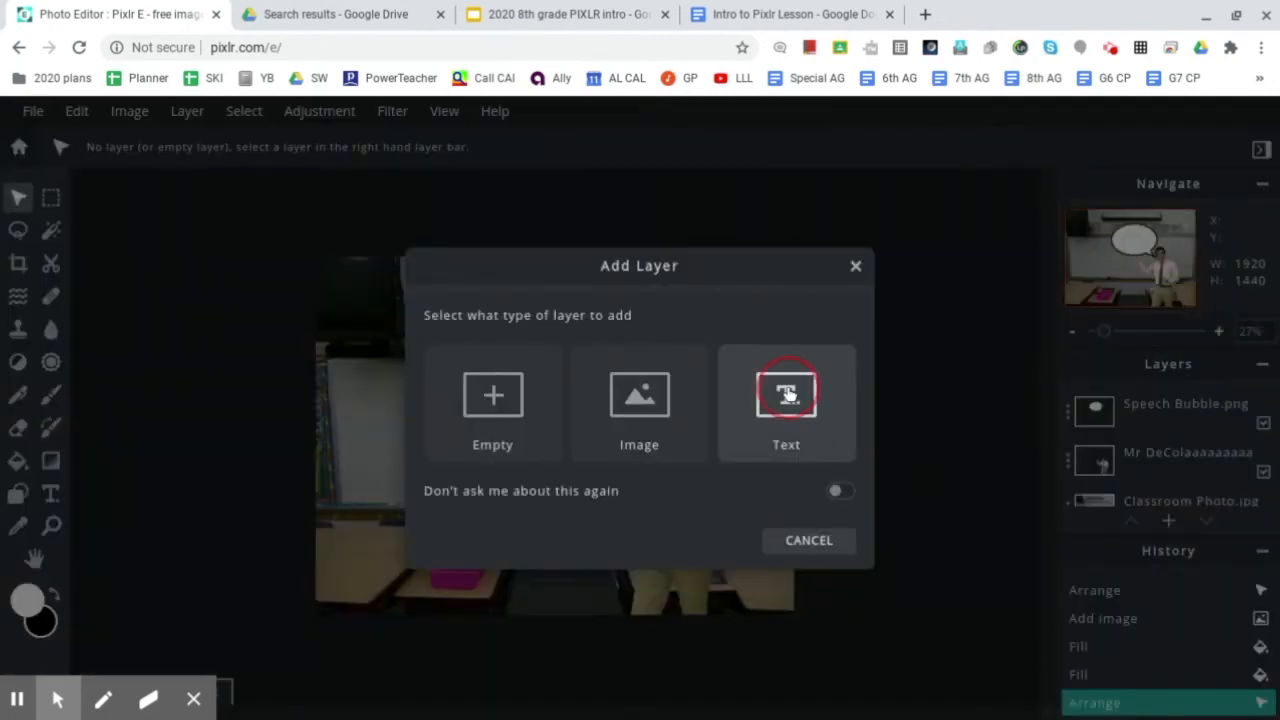
left_click(786, 394)
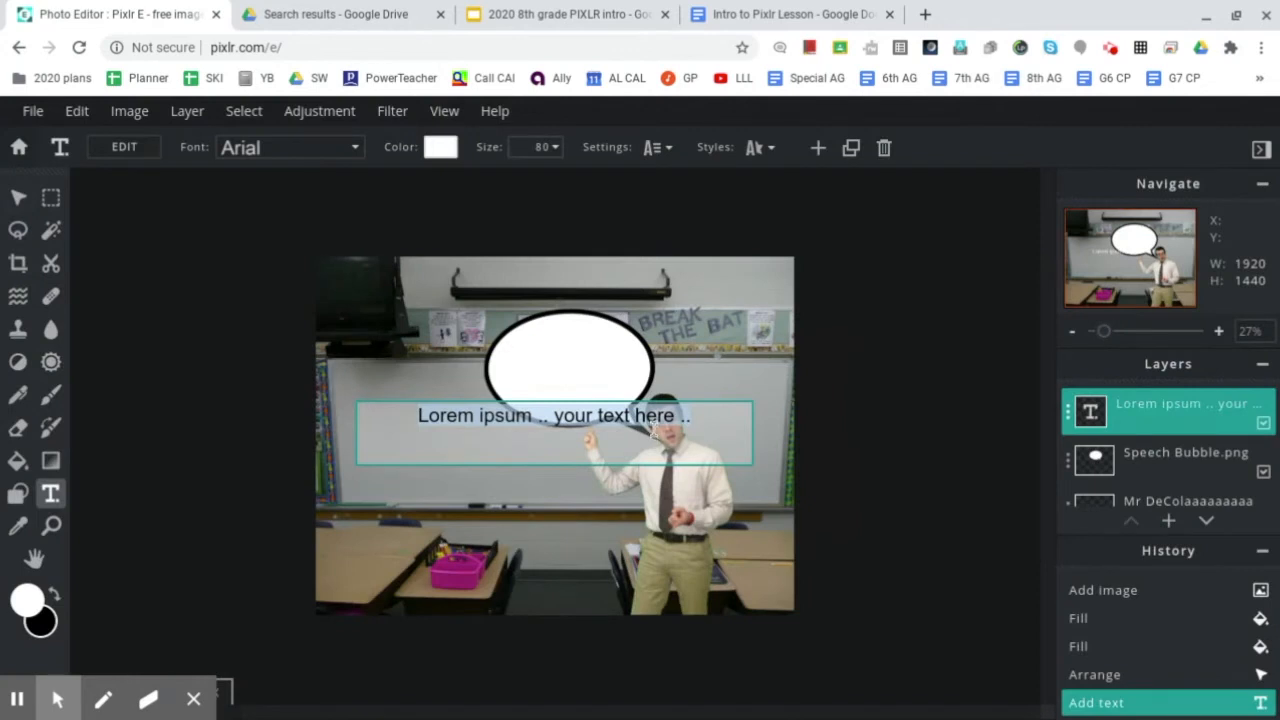
mouse_move(653, 429)
type("My favorite ... bananas")
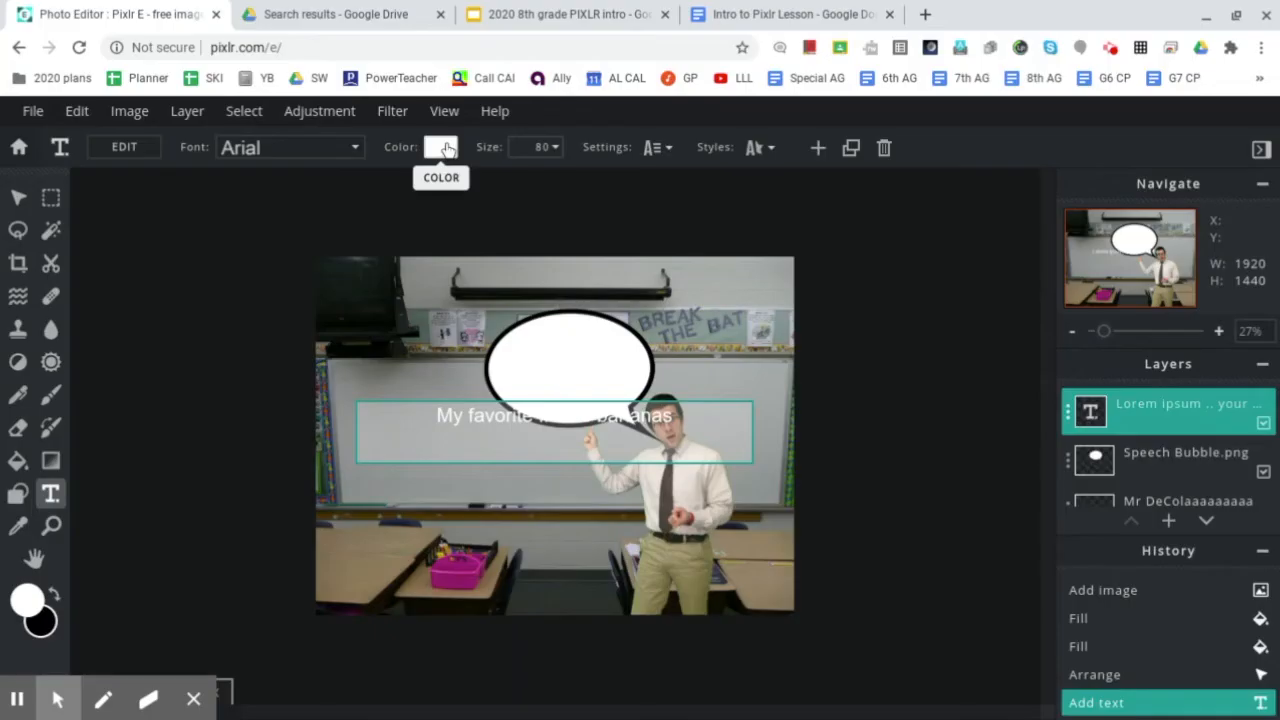
Change the sentence's text colour from white to black (#000000).
left_click(441, 147)
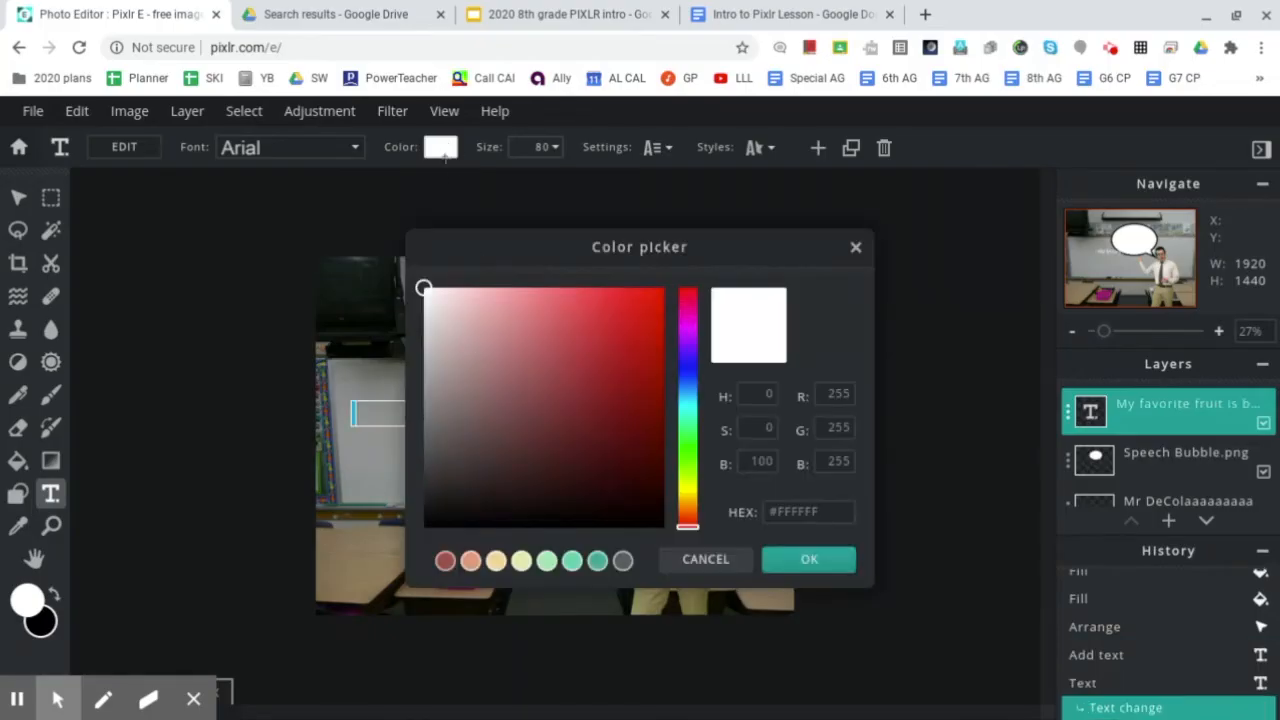
left_click(808, 559)
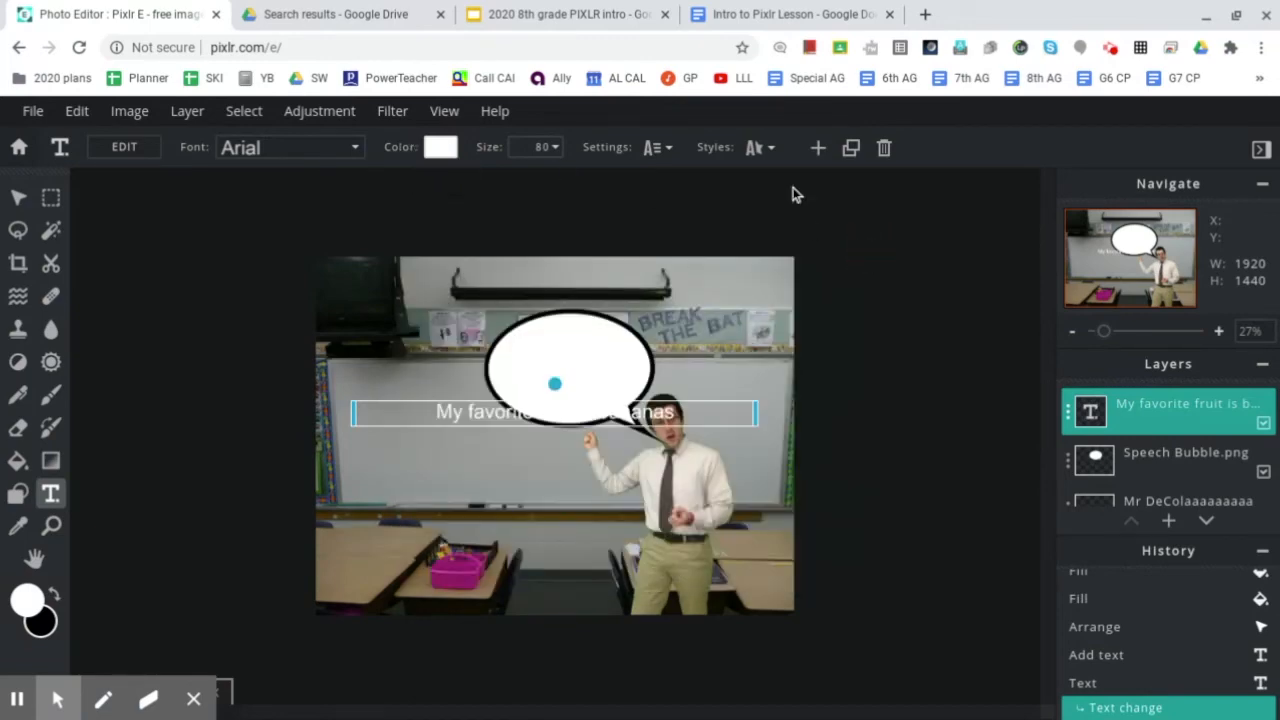
mouse_move(290, 147)
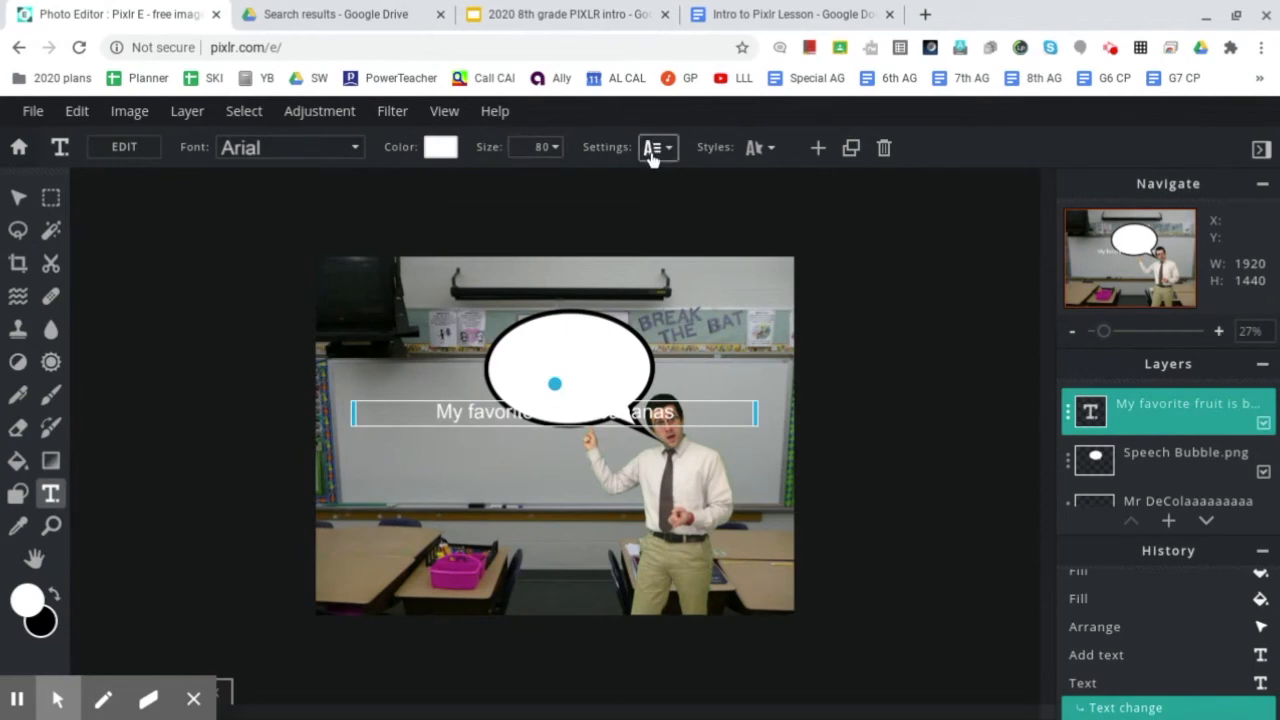
mouse_move(632, 210)
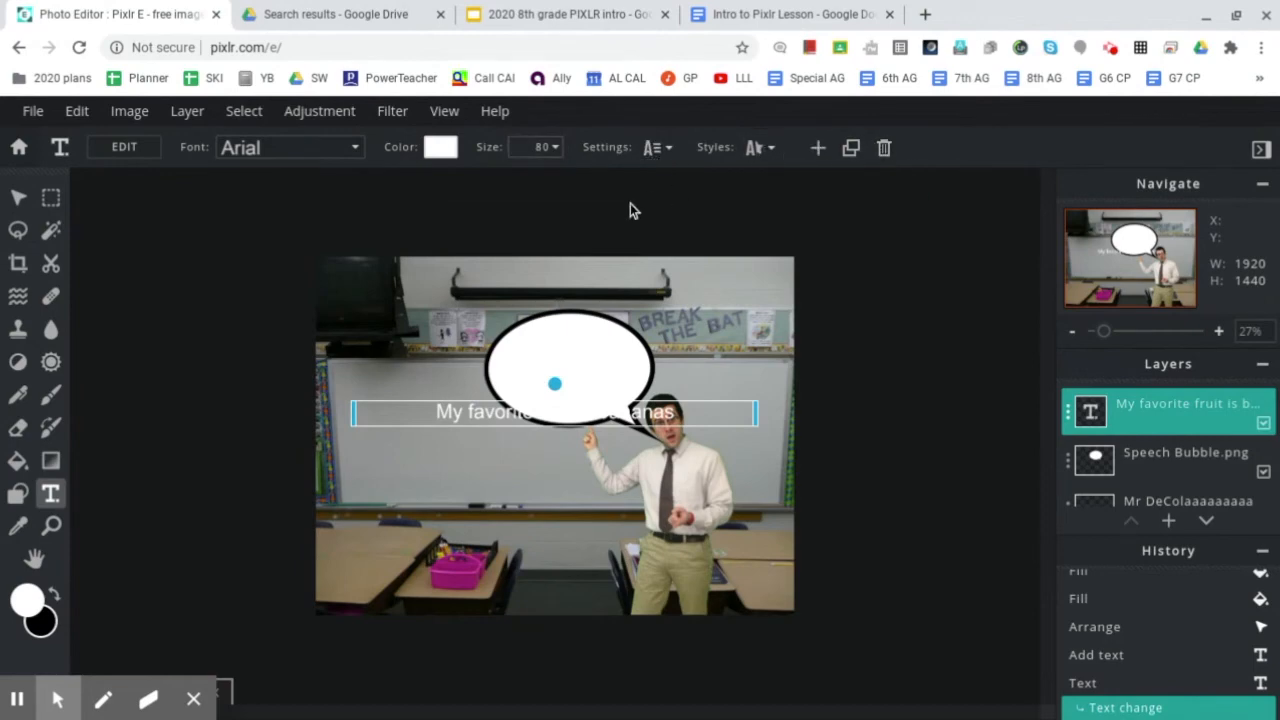
mouse_move(440, 147)
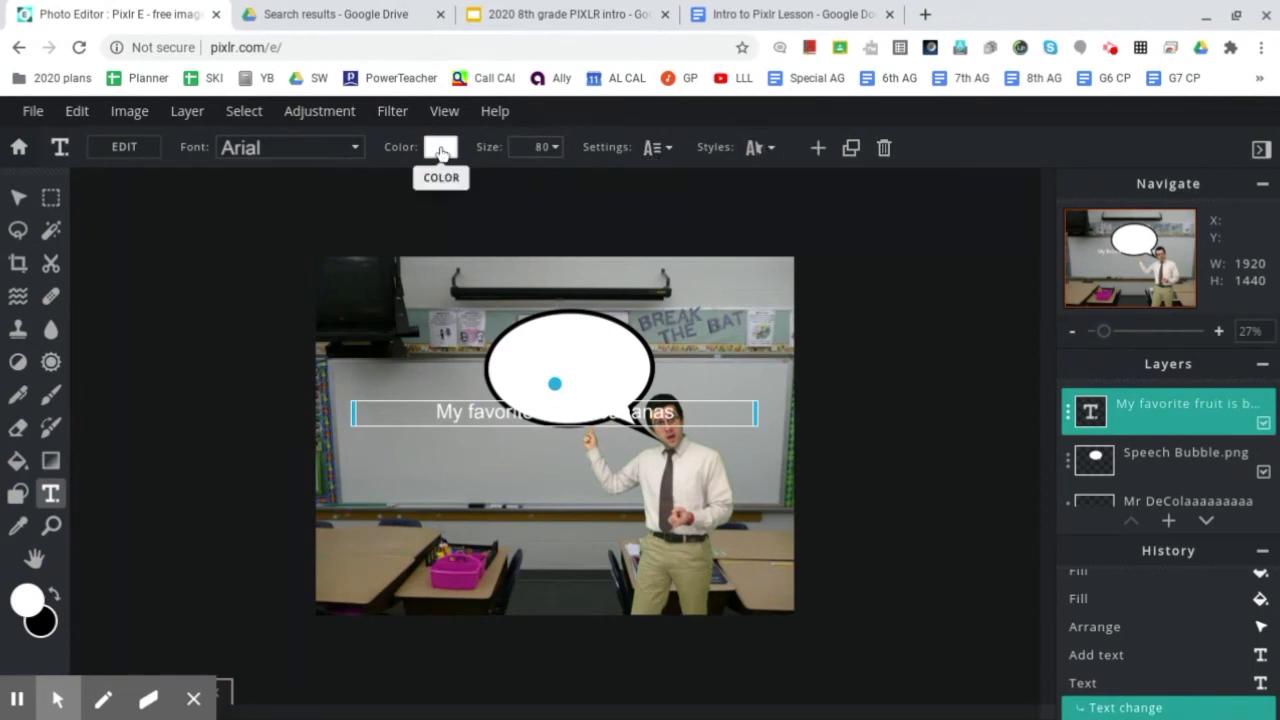
left_click(441, 147)
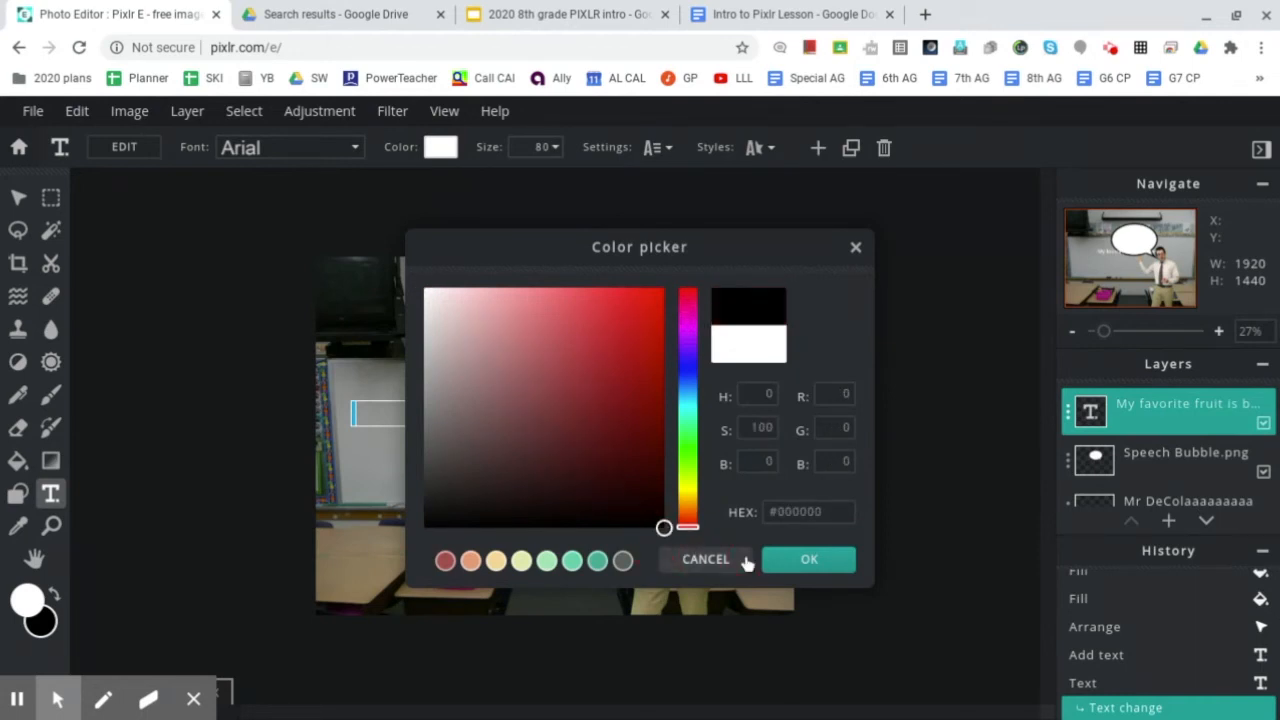
left_click(809, 558)
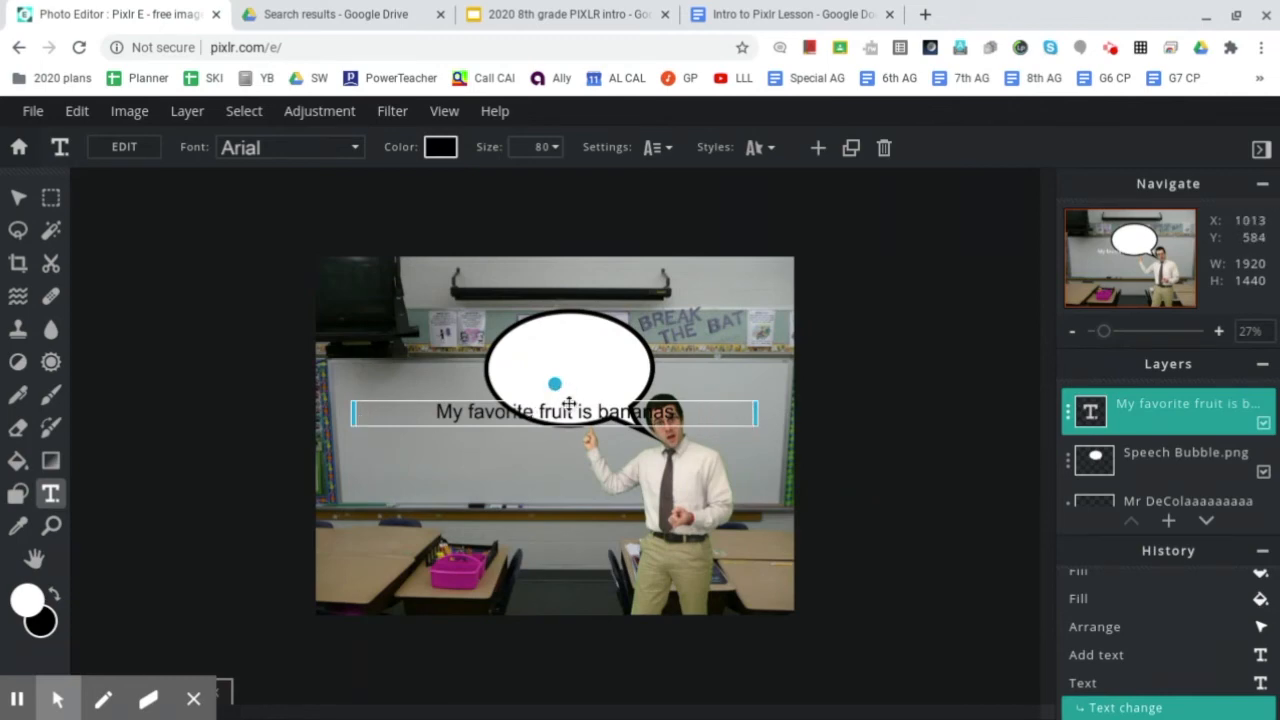
Wrap the black sentence onto three lines, slightly tilted, inside the speech bubble.
left_click_drag(555, 384, 574, 329)
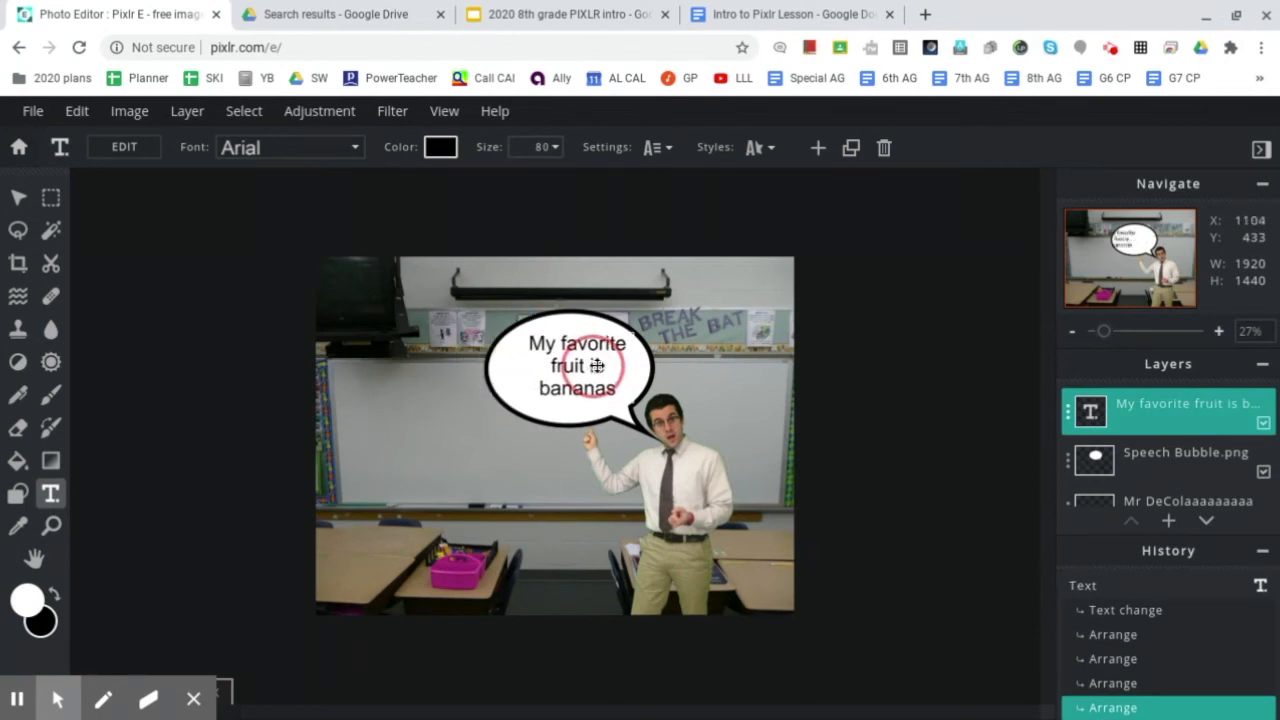
left_click(575, 372)
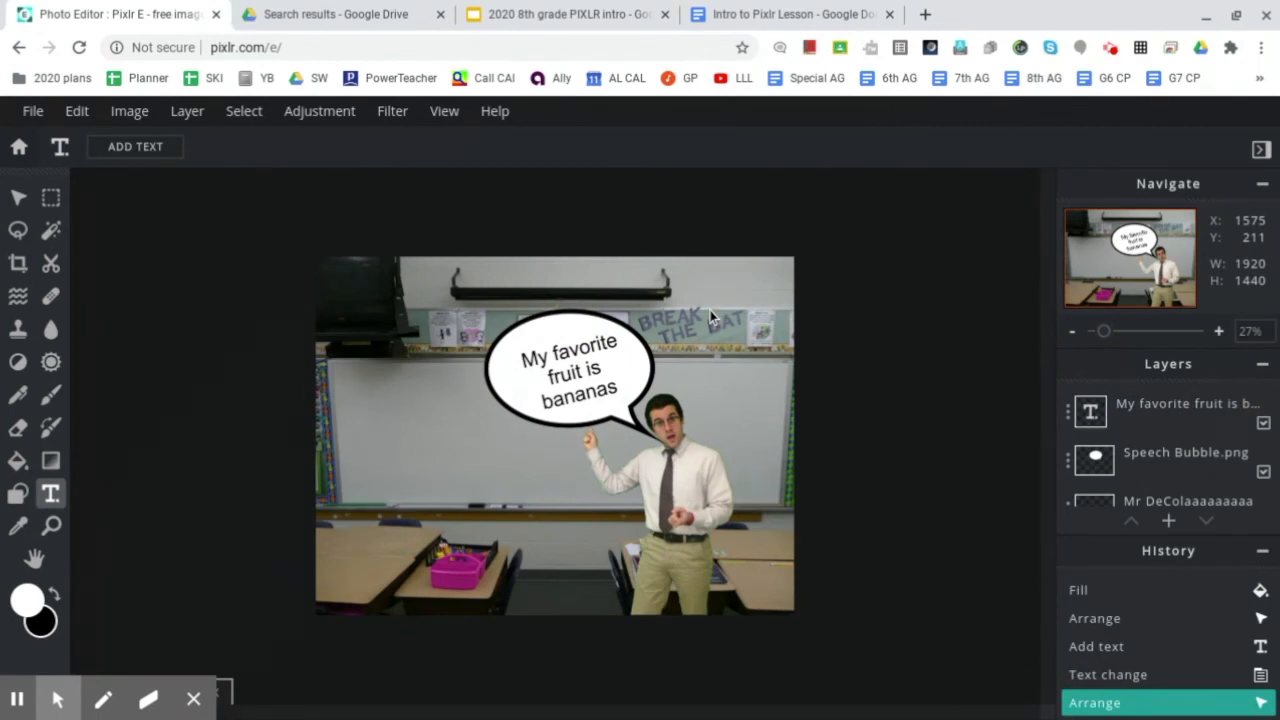
mouse_move(790, 298)
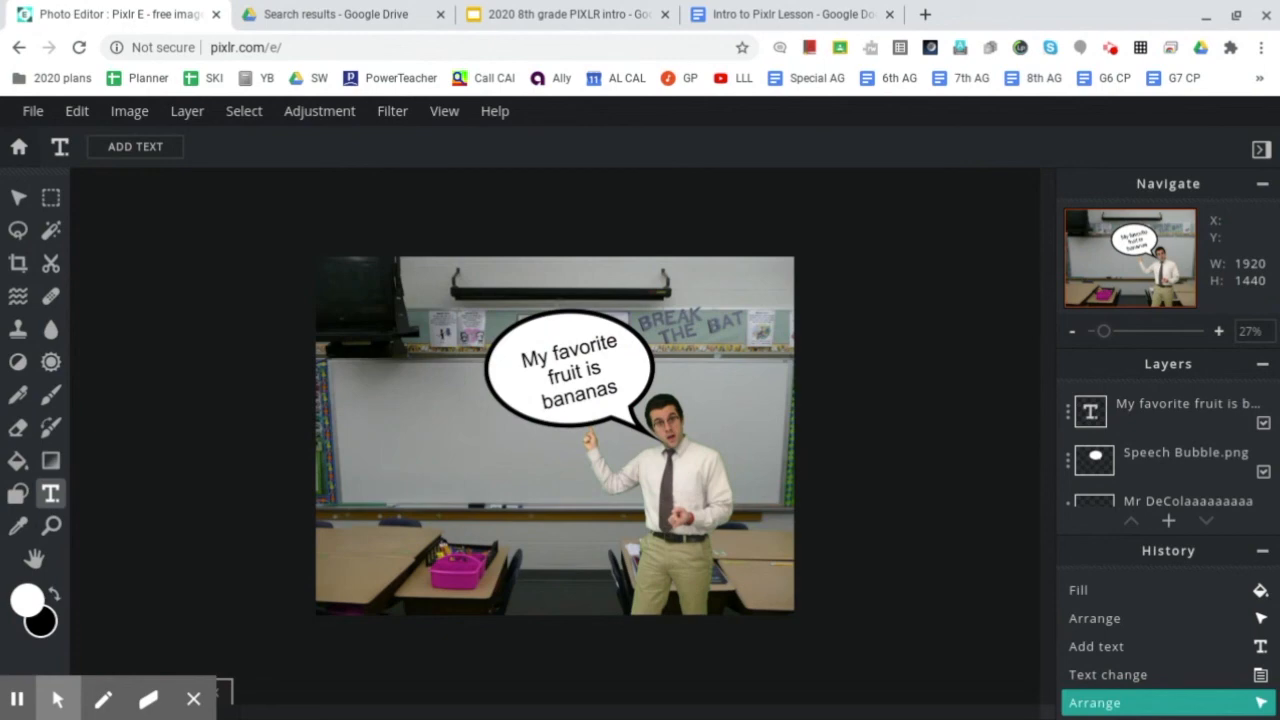
mouse_move(298, 382)
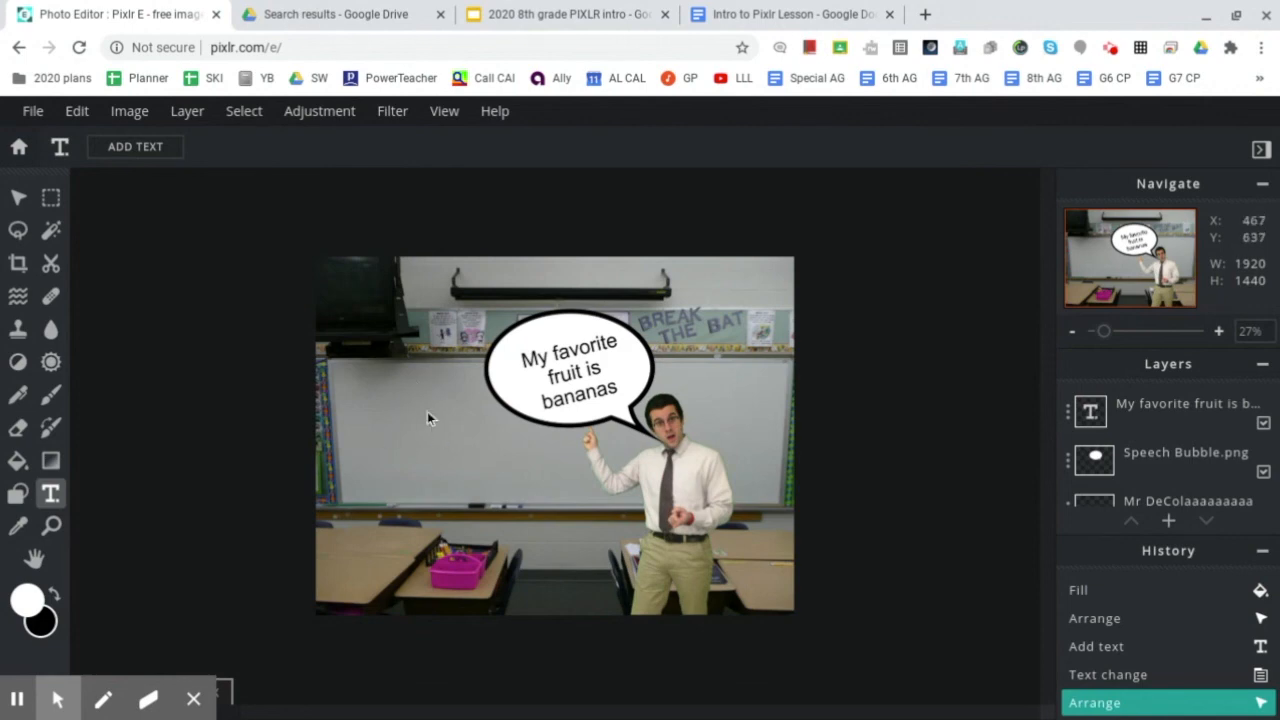
left_click(134, 146)
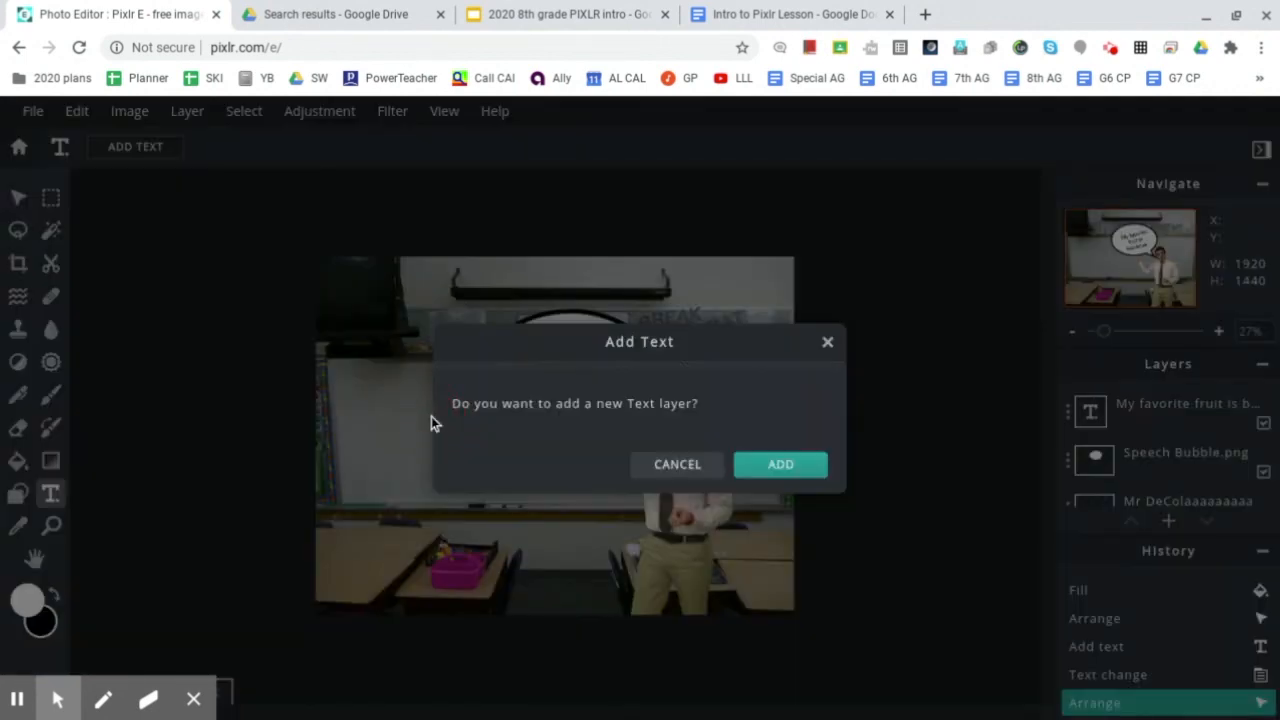
left_click(780, 464)
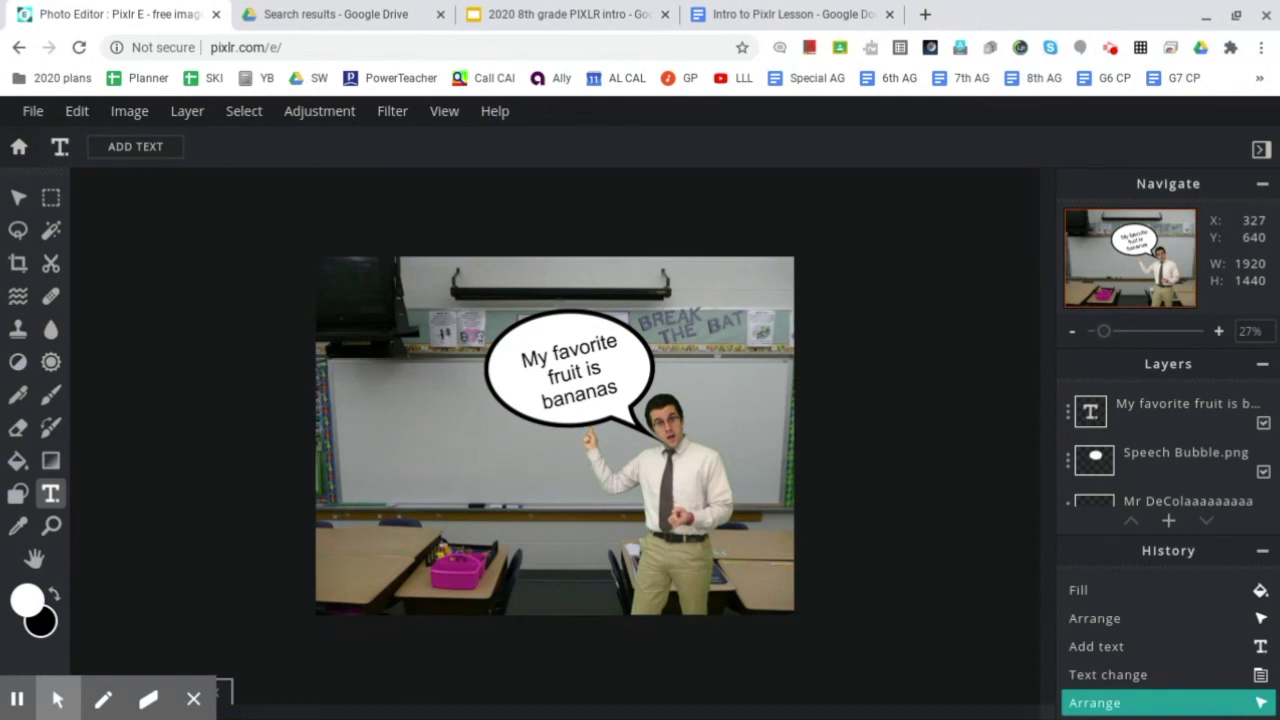
left_click(570, 365)
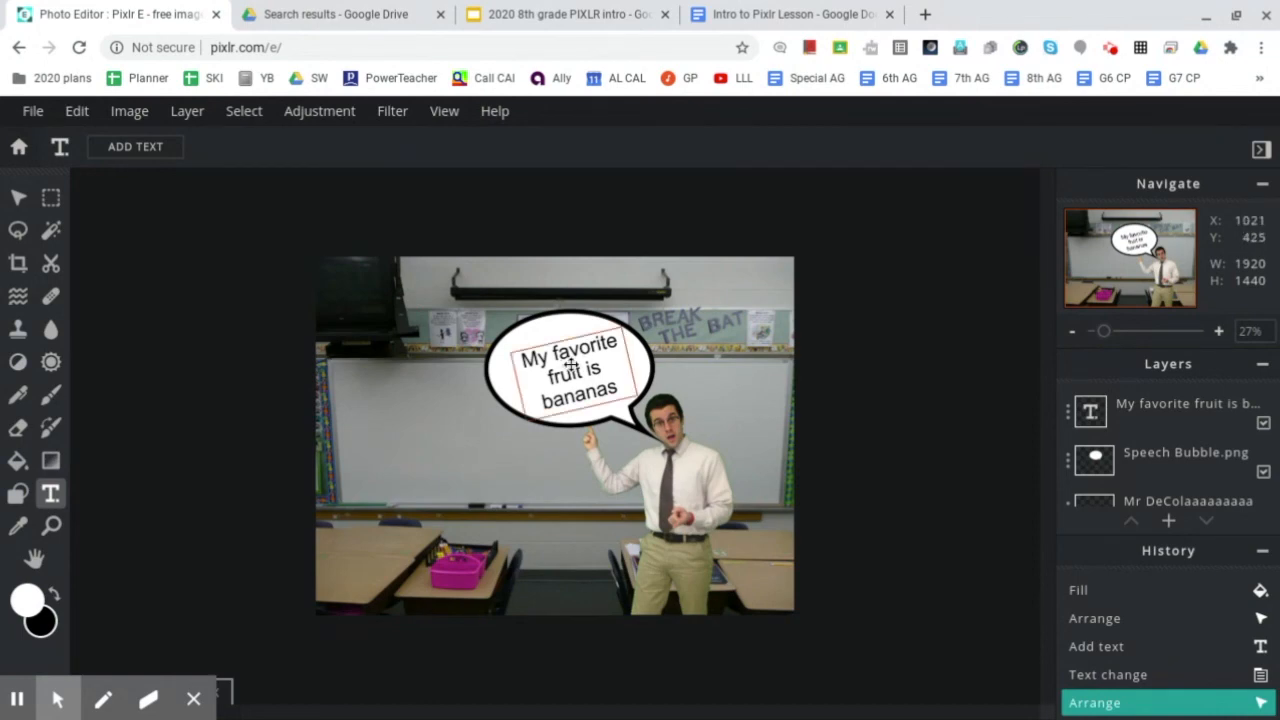